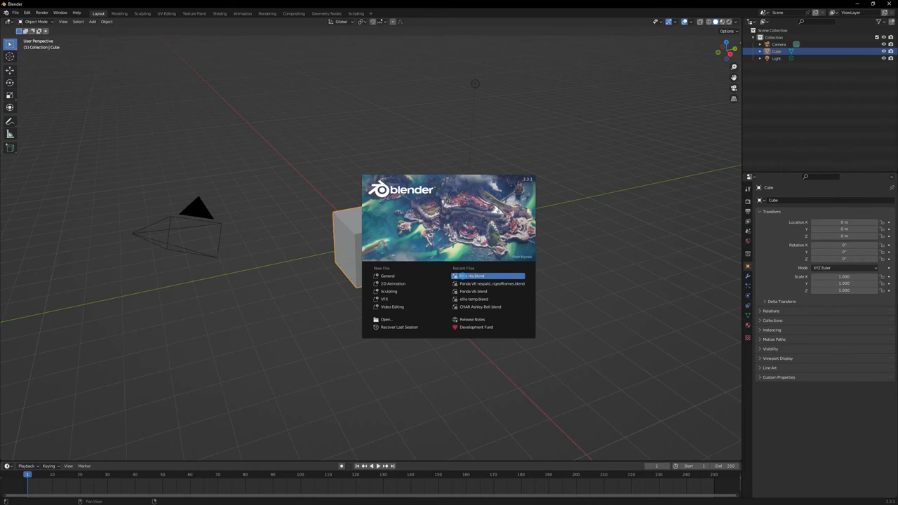
Open 'ellie nla.blend', set the output format to AVI JPEG, and view through the camera
left_click(491, 275)
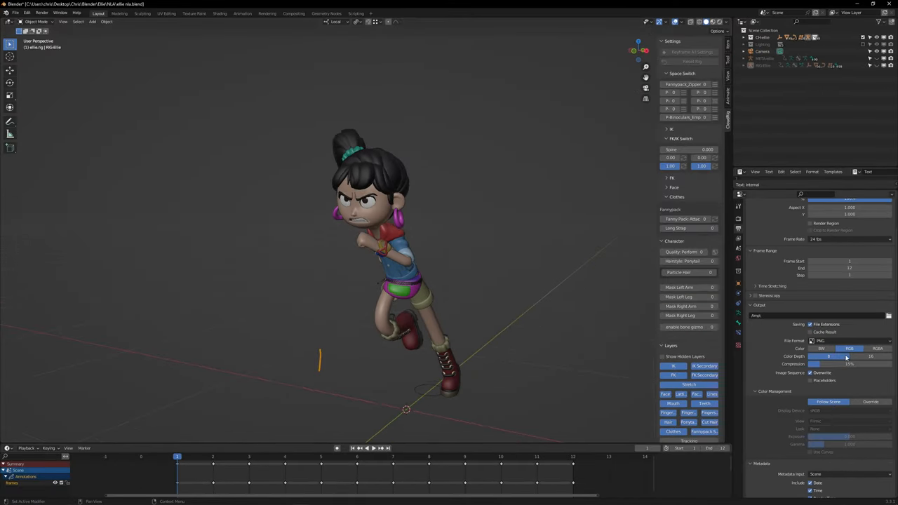
left_click(849, 340)
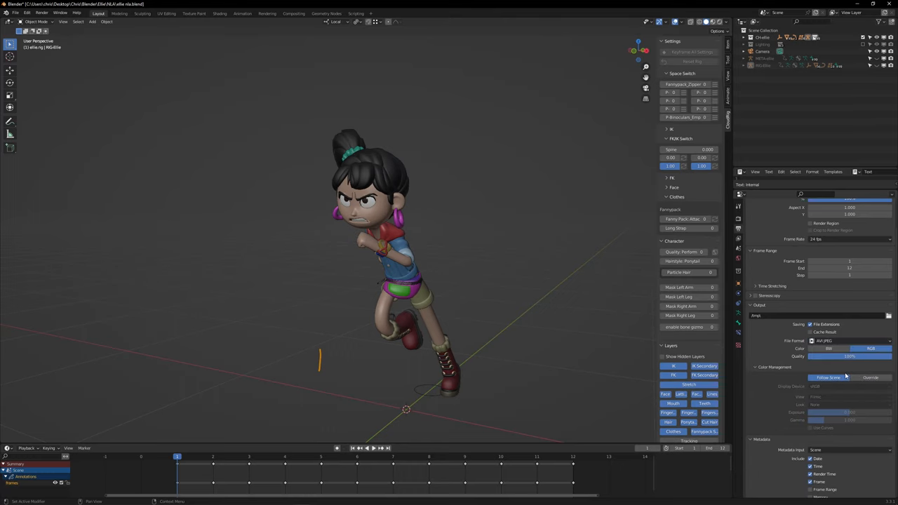
left_click(63, 22)
type("set")
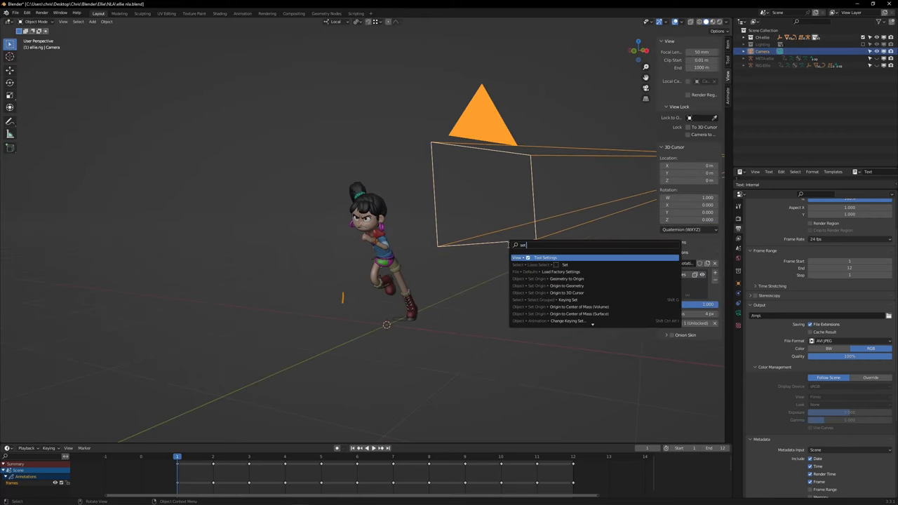
left_click(64, 21)
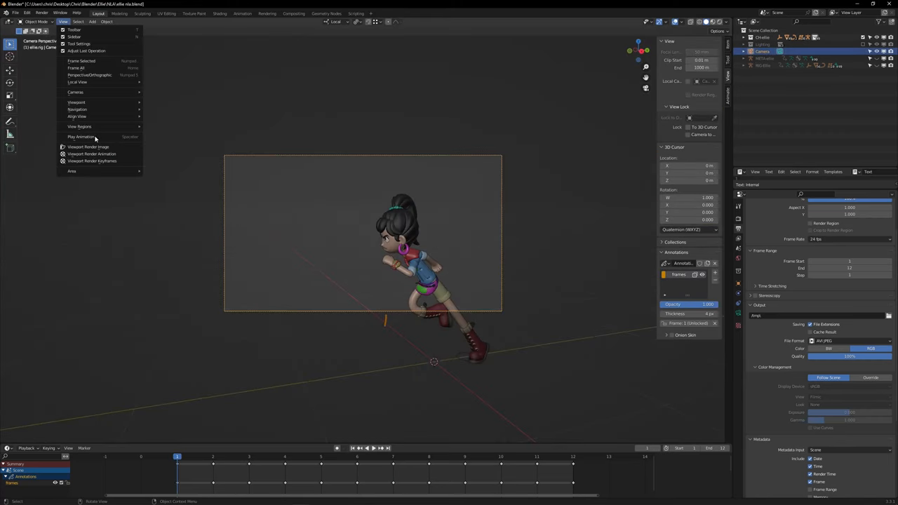